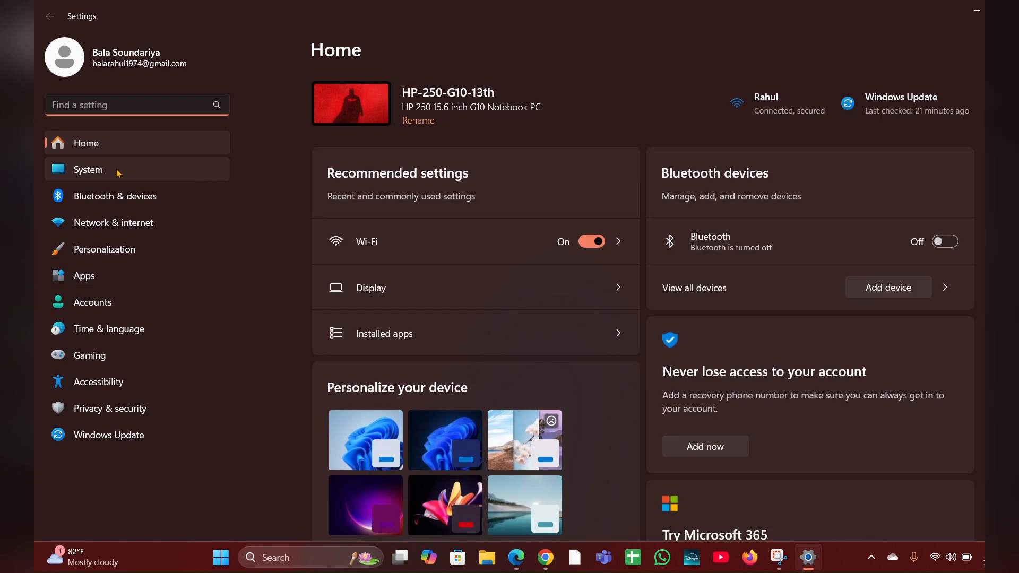
- From System > About, reach the advanced system settings via the Related links
{"action": "left_click", "coordinate": [87, 170]}
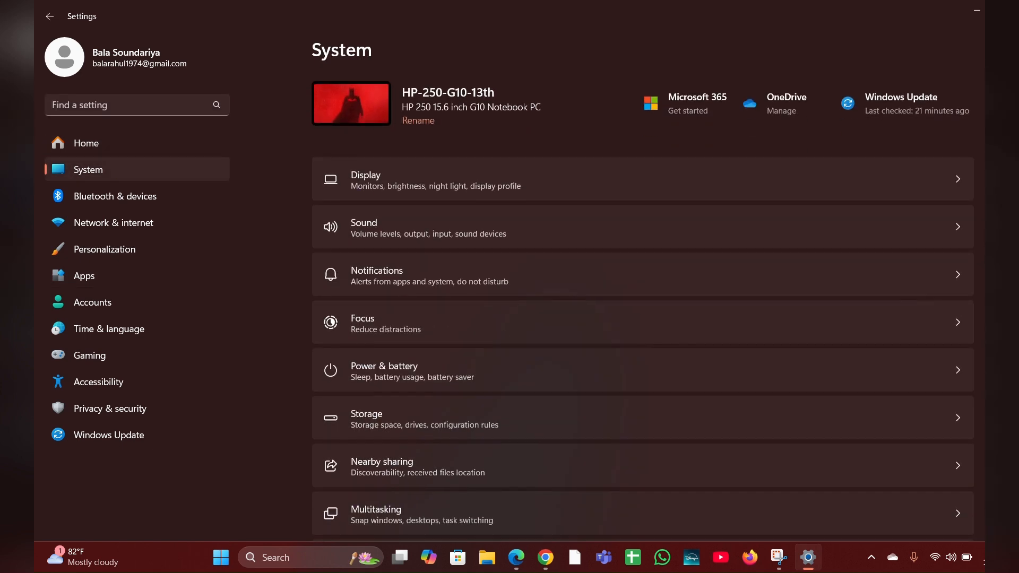
{"action": "scroll", "scroll_direction": "down", "scroll_amount": 3}
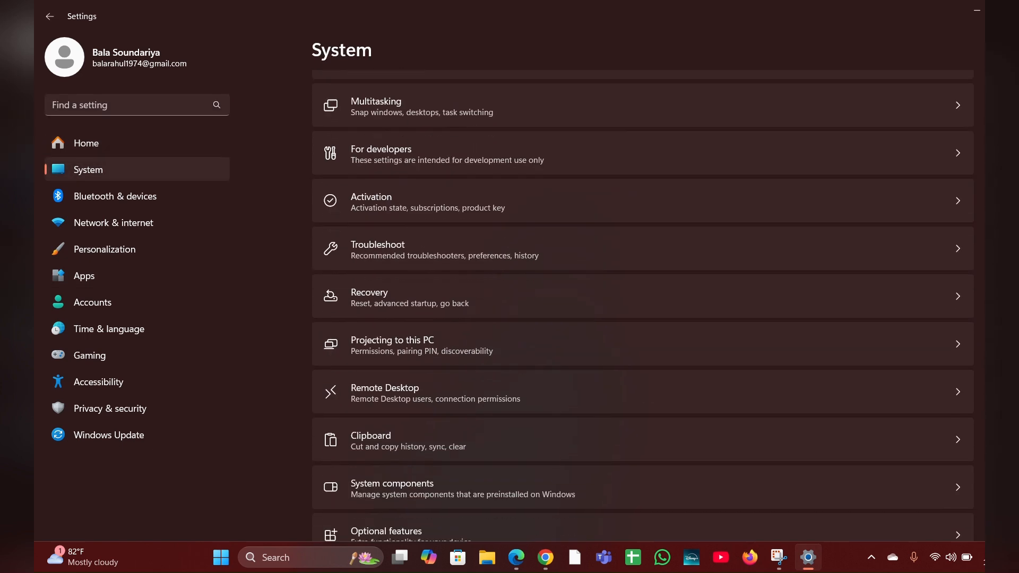
{"action": "scroll", "scroll_direction": "down", "scroll_amount": 3}
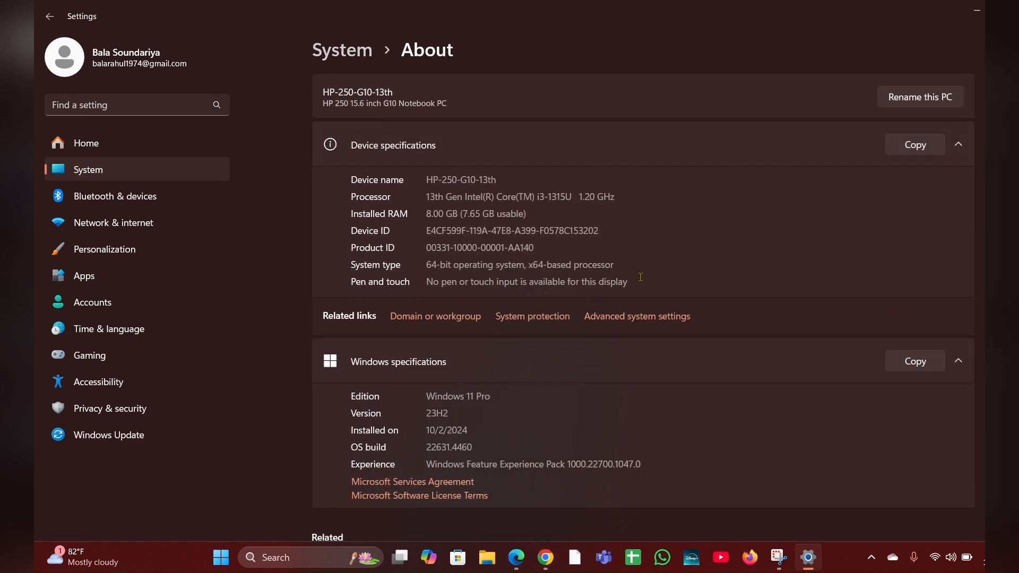
{"action": "mouse_move", "coordinate": [637, 316]}
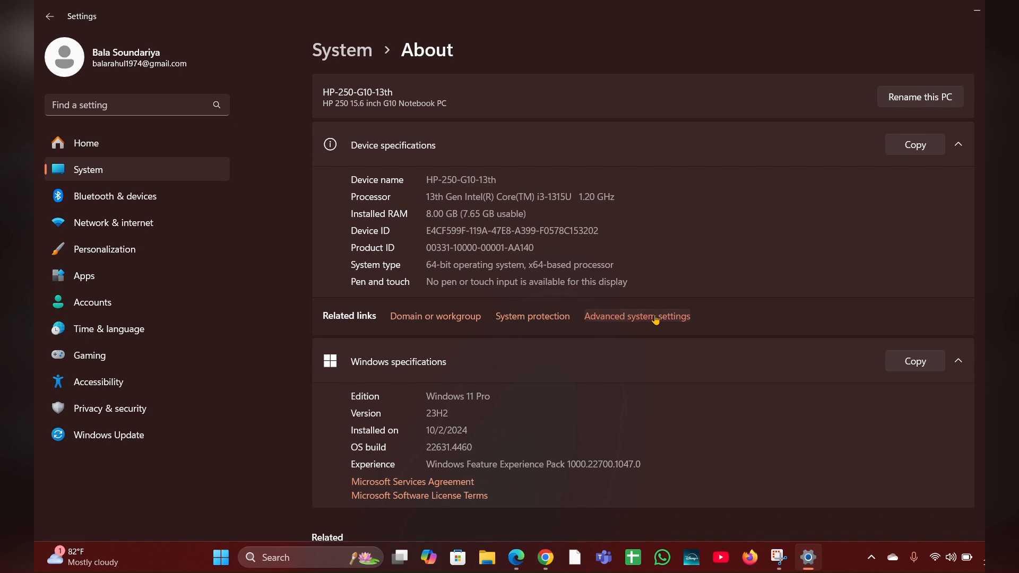
{"action": "mouse_move", "coordinate": [496, 481]}
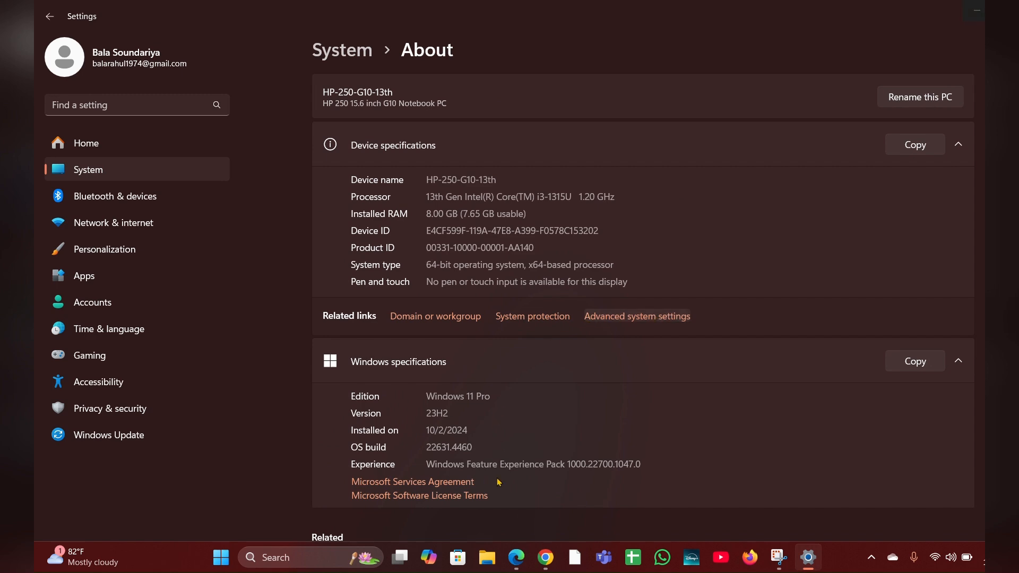
{"action": "left_click", "coordinate": [636, 316]}
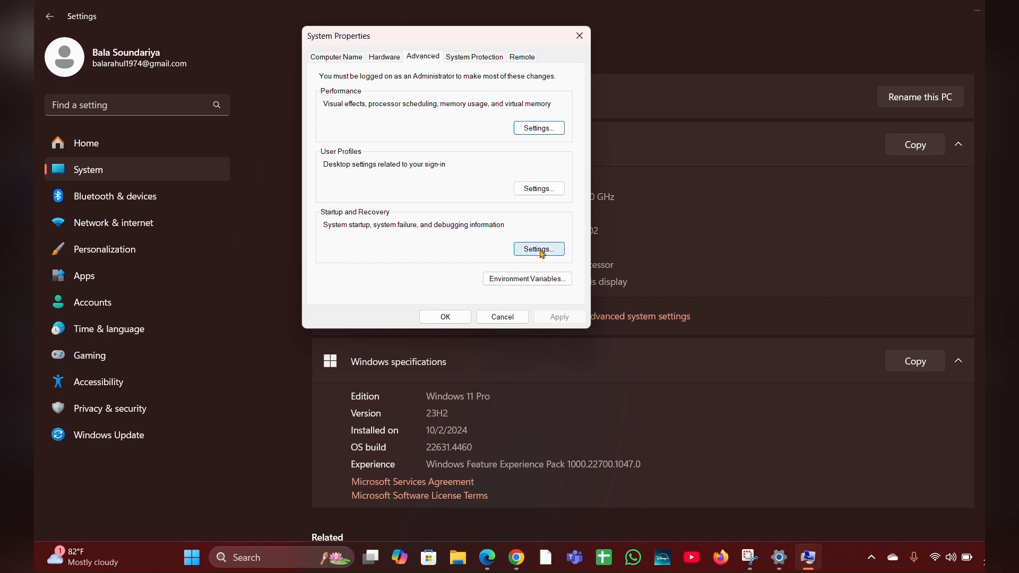
- In Startup and Recovery, turn off 'Automatically restart' and confirm with OK
{"action": "left_click", "coordinate": [538, 249]}
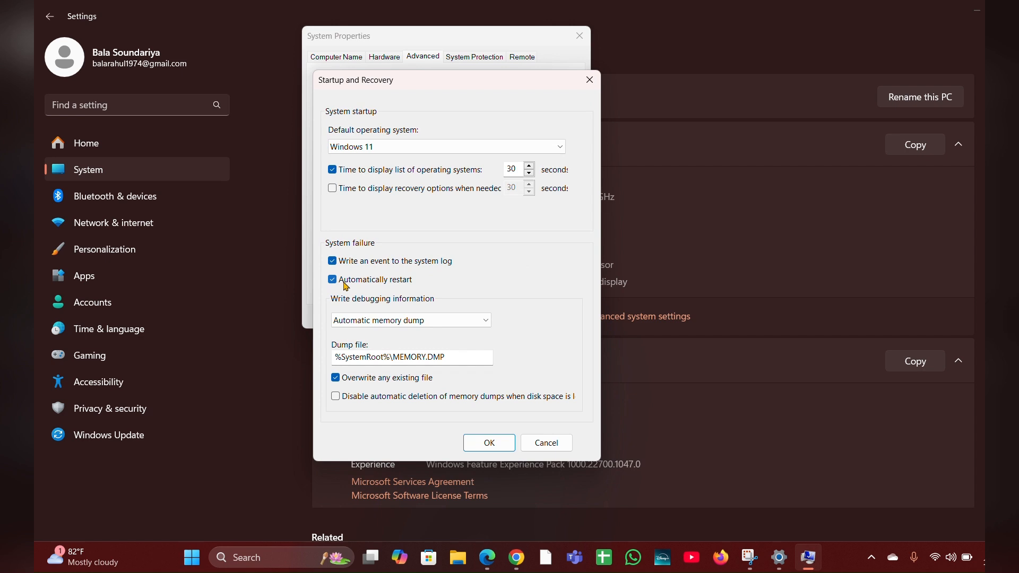
{"action": "left_click", "coordinate": [332, 279]}
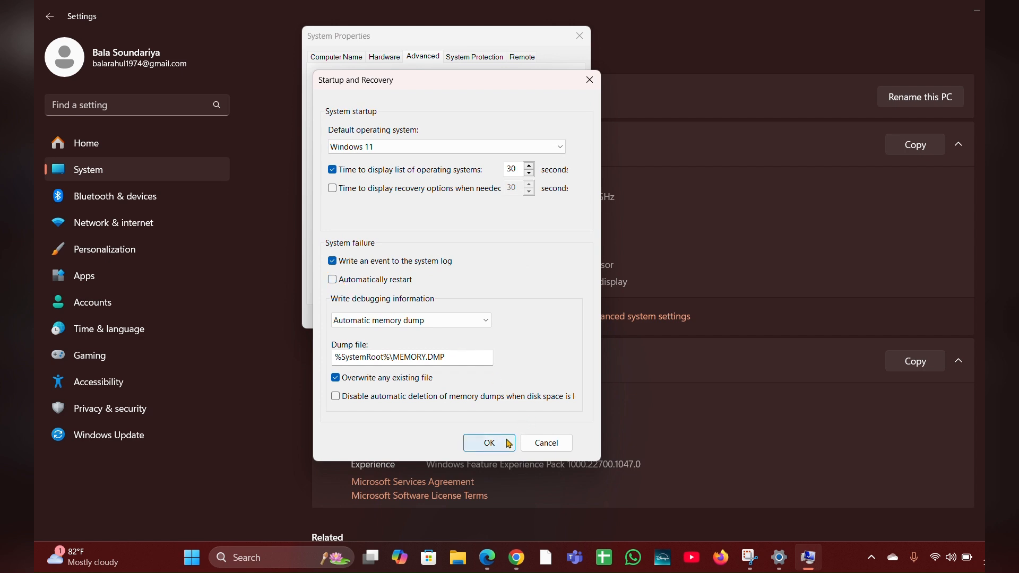
{"action": "left_click", "coordinate": [488, 443]}
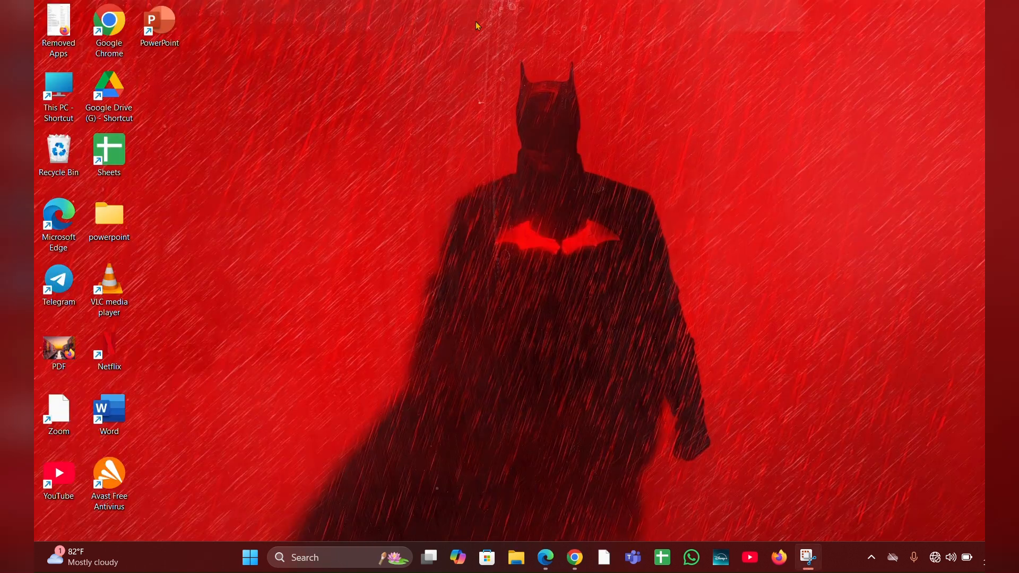
{"action": "mouse_move", "coordinate": [496, 149]}
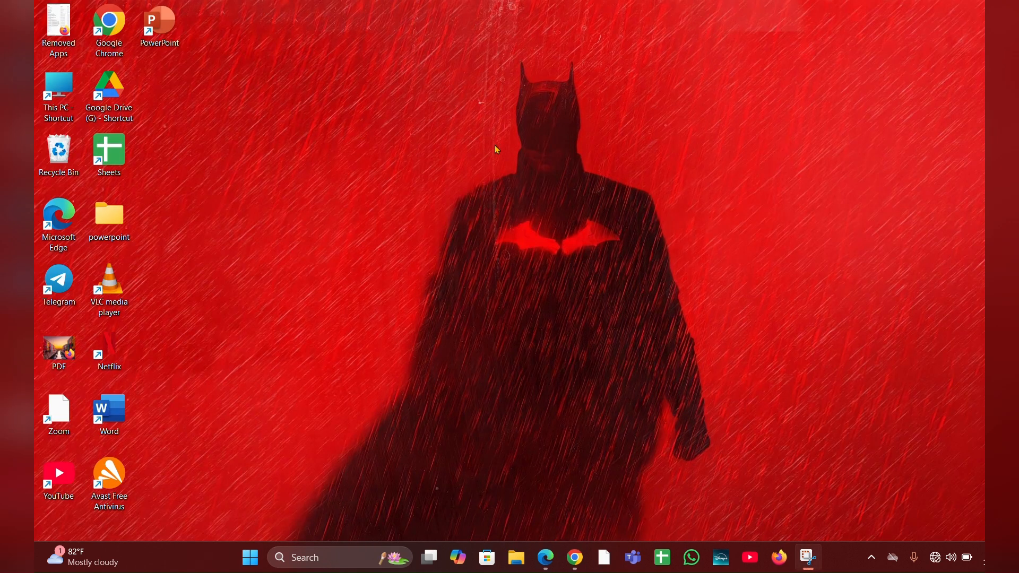